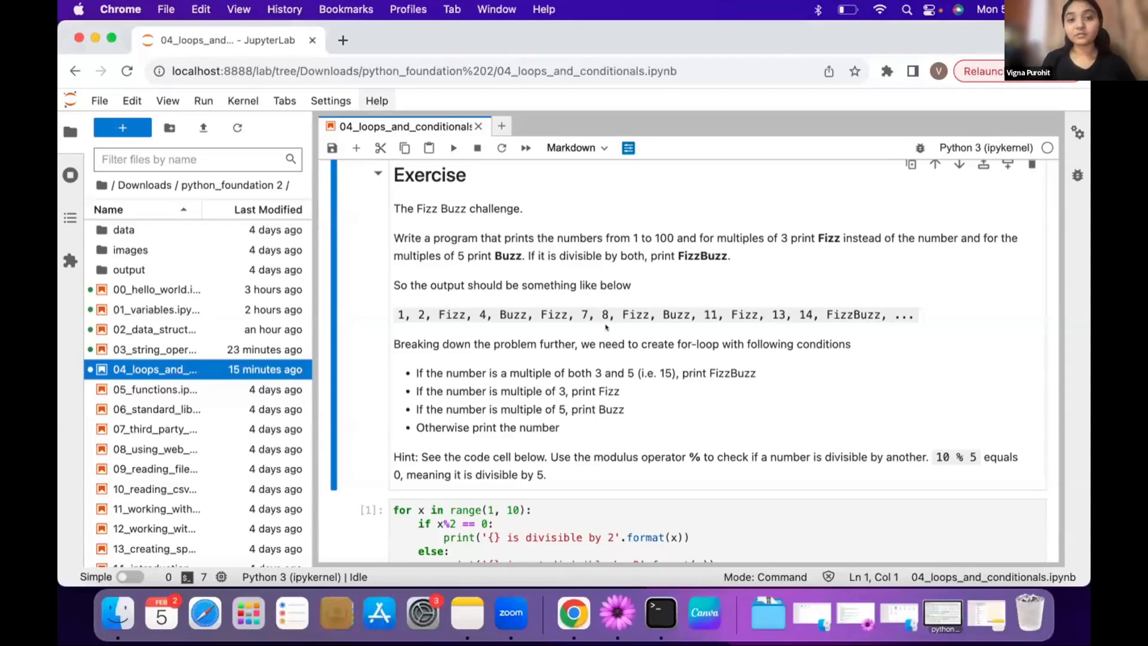
mouse_move(605, 279)
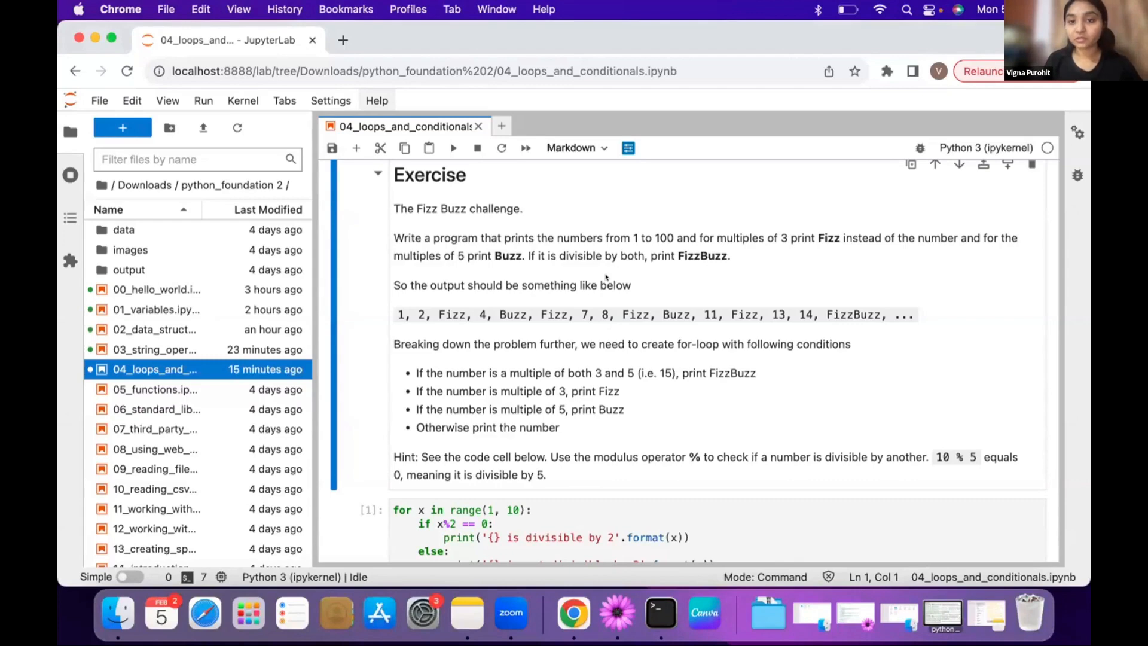
mouse_move(669, 243)
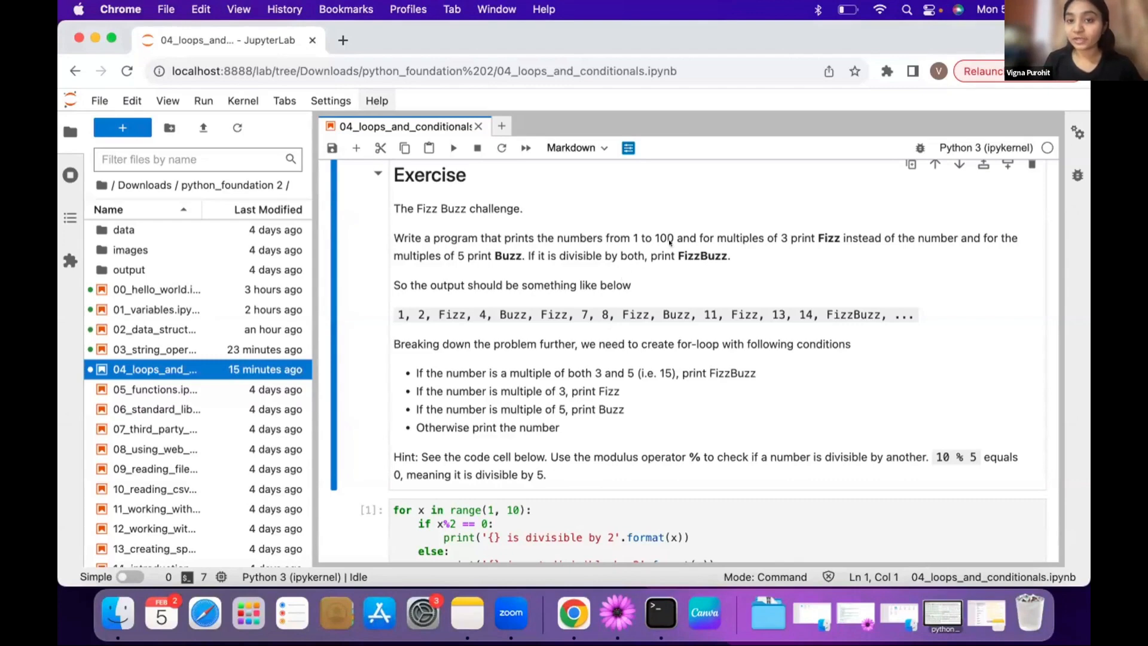
mouse_move(782, 263)
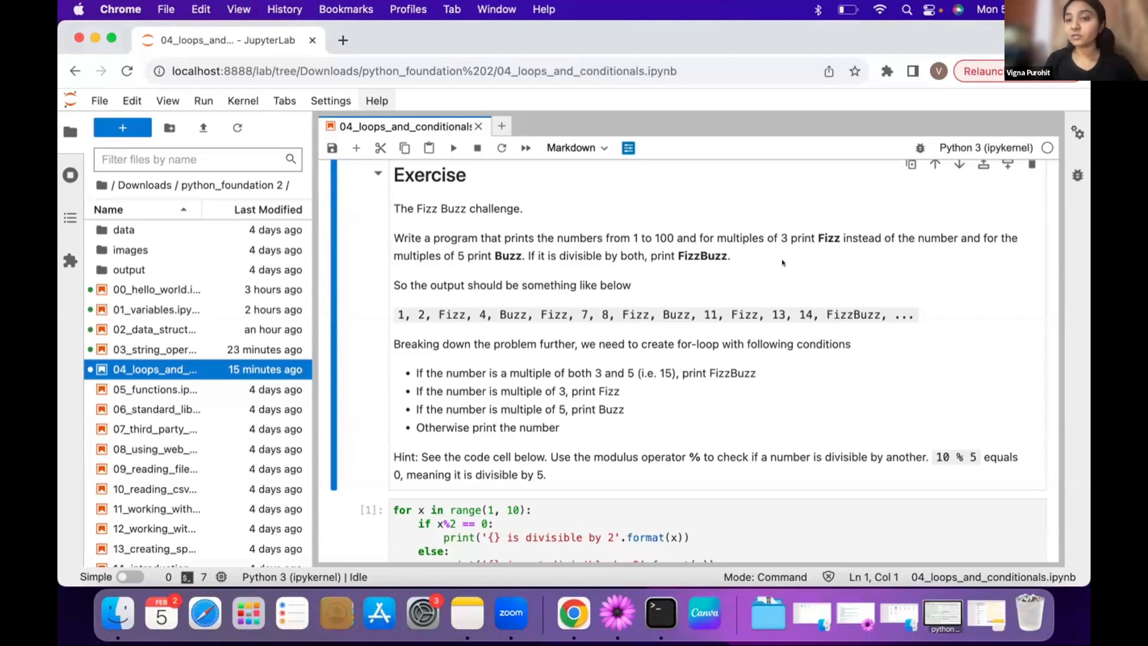
mouse_move(836, 250)
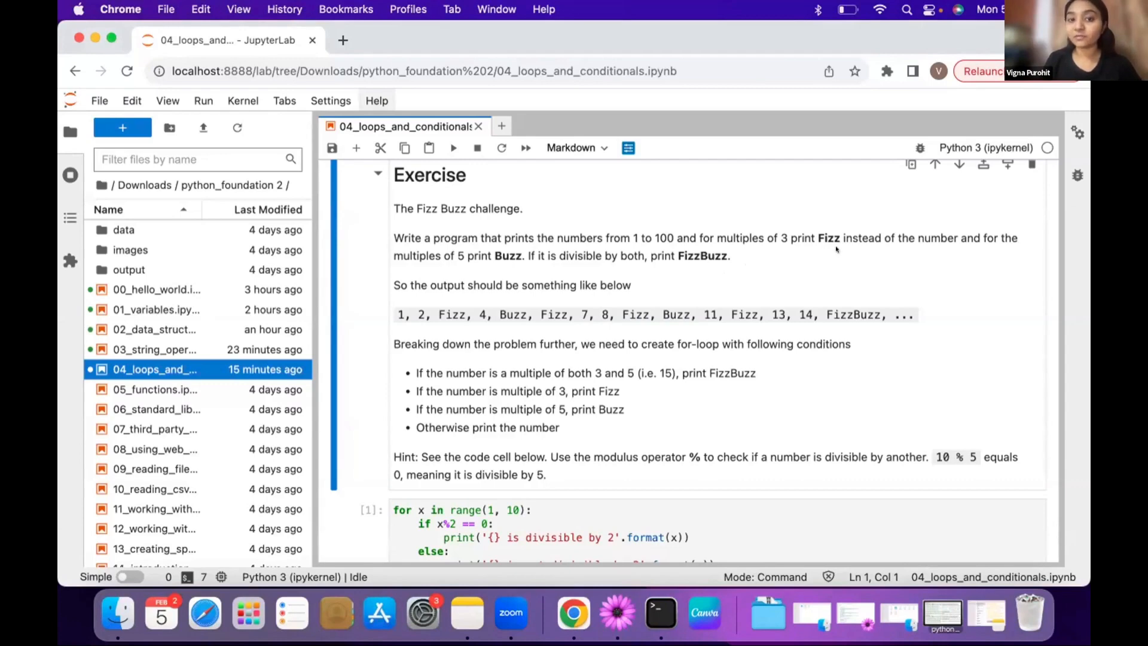
mouse_move(565, 269)
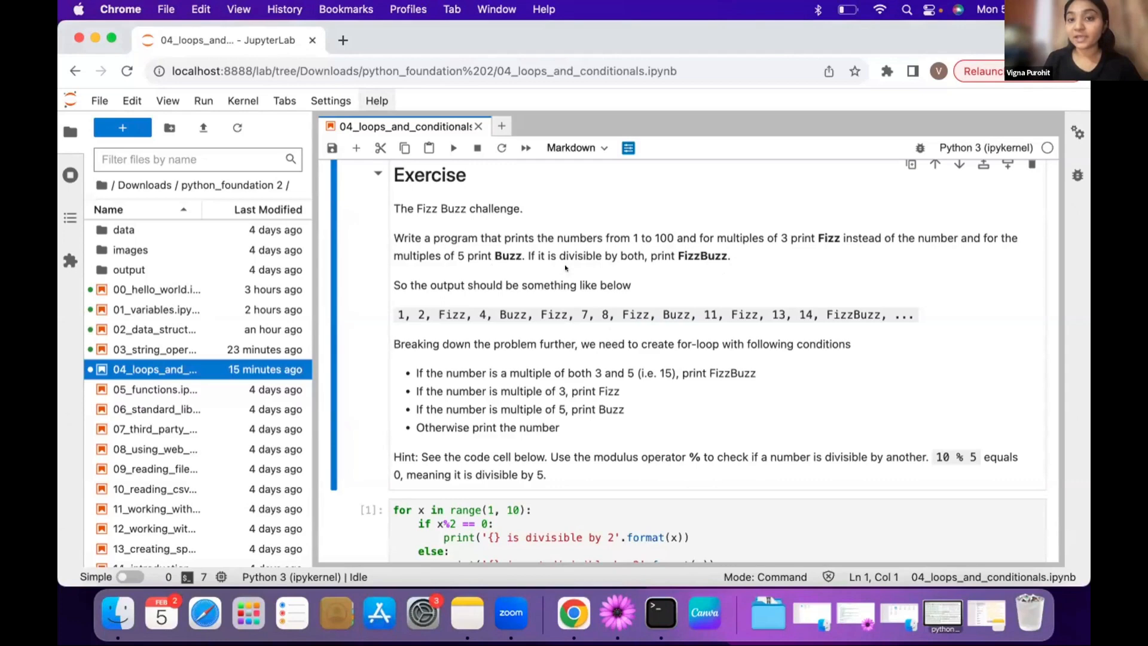
mouse_move(652, 277)
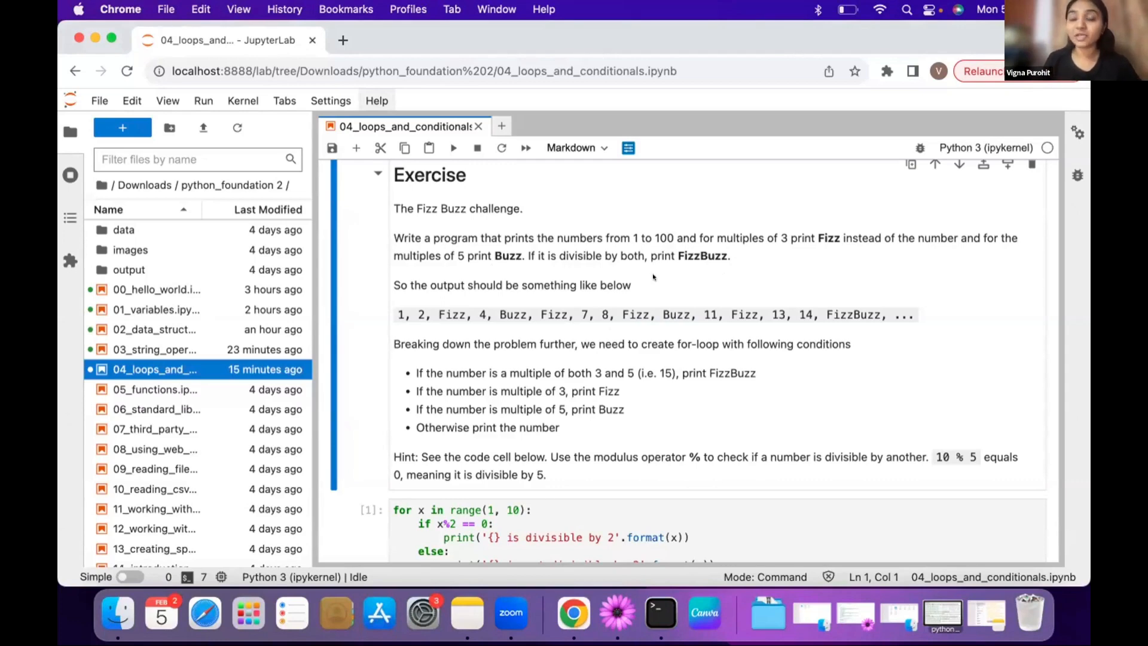
mouse_move(662, 280)
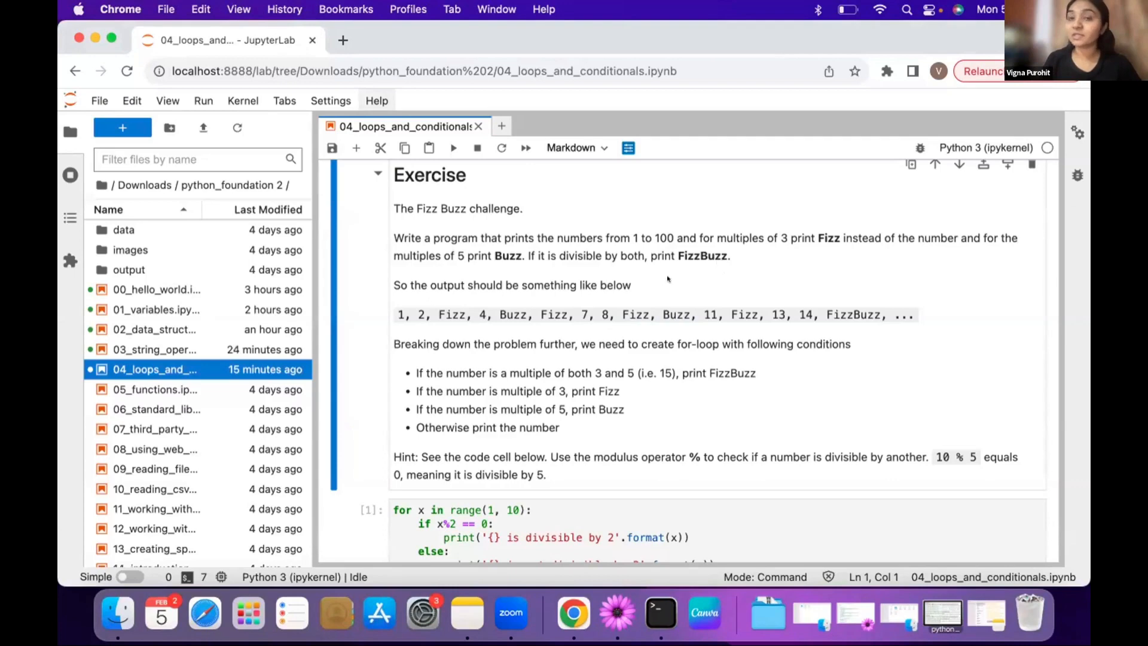
mouse_move(531, 341)
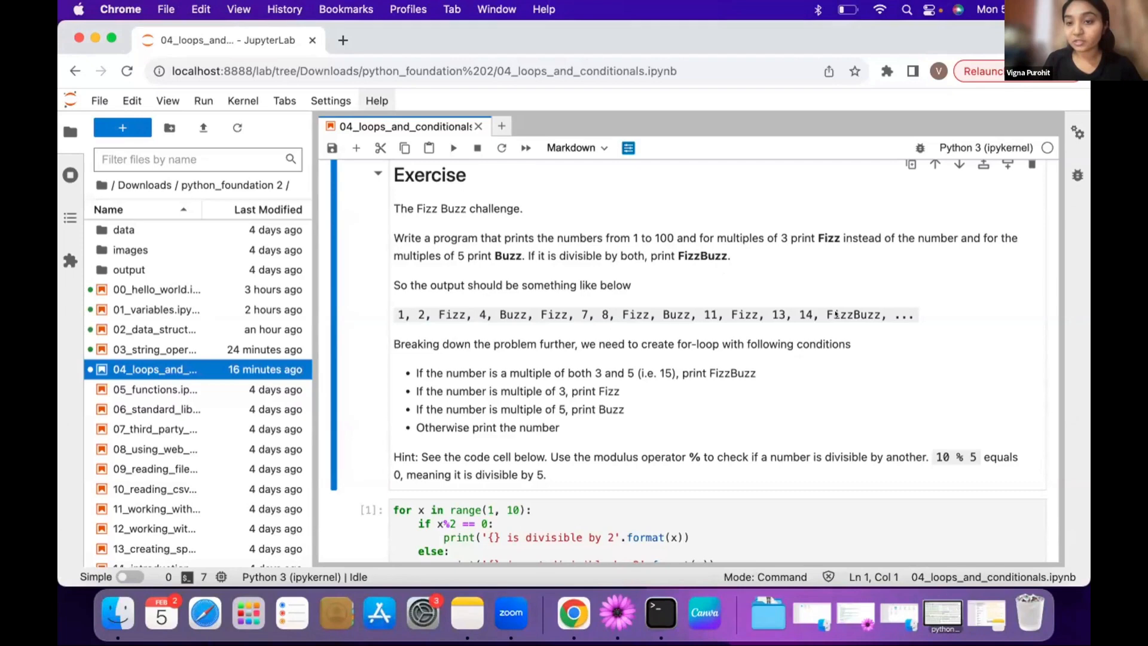
mouse_move(837, 315)
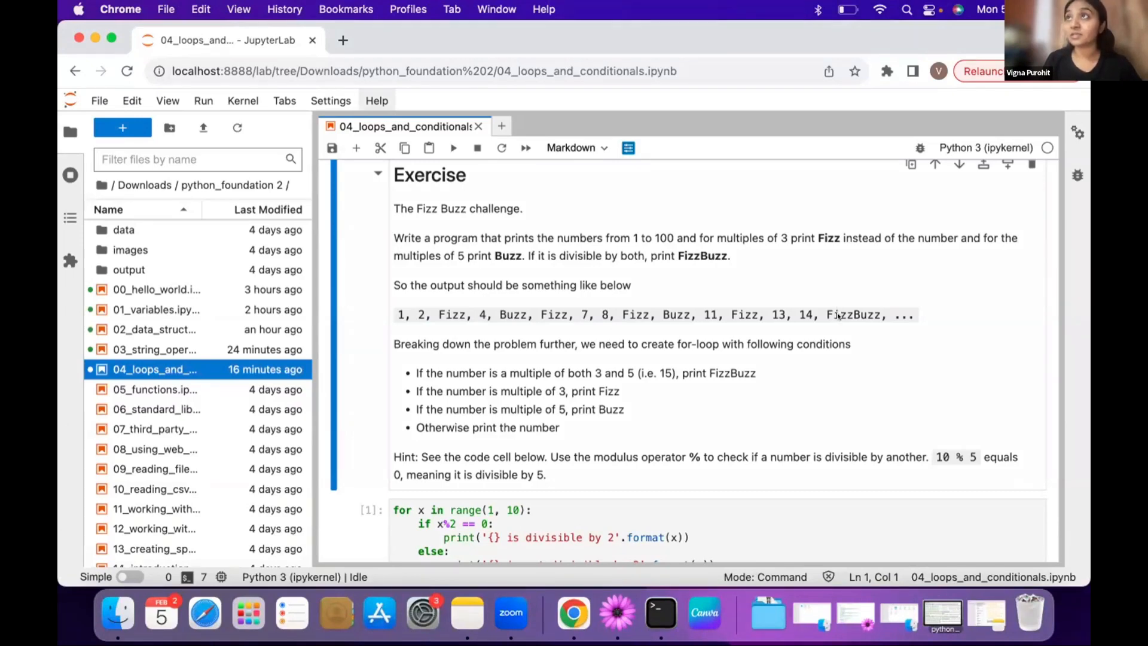
mouse_move(683, 333)
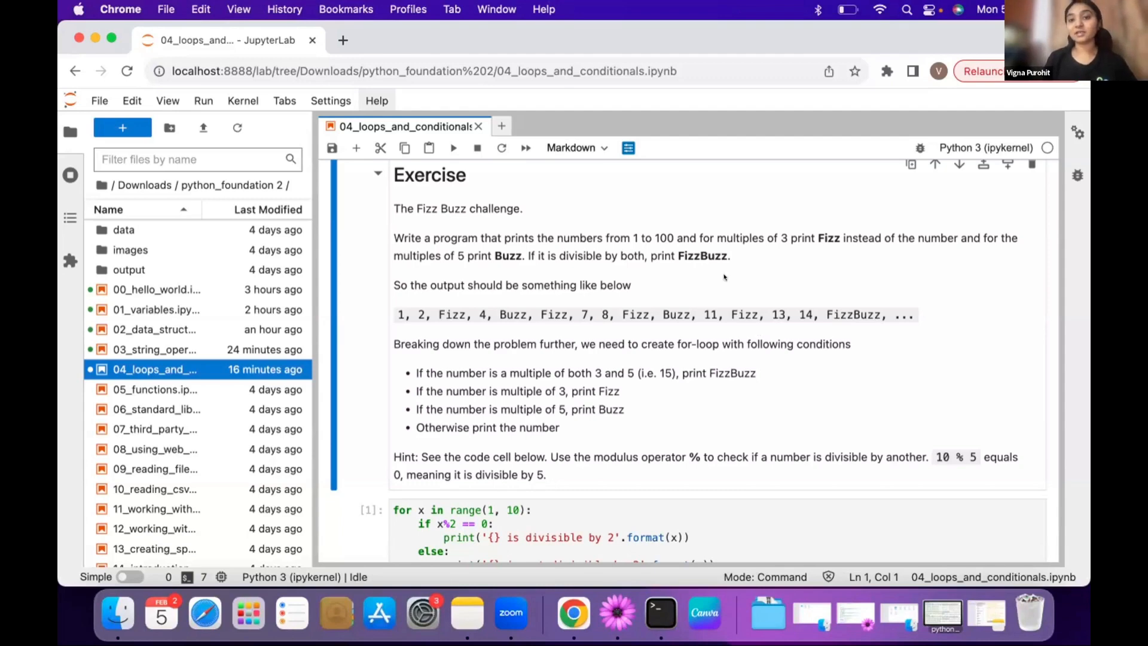
scroll("down", 3)
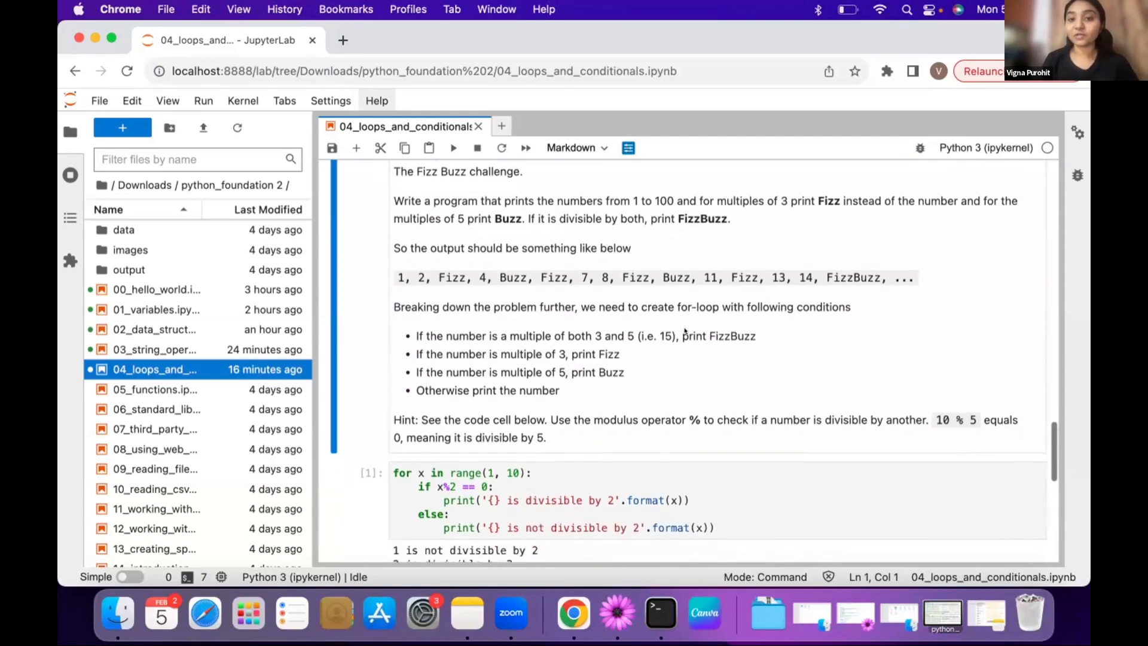
mouse_move(617, 356)
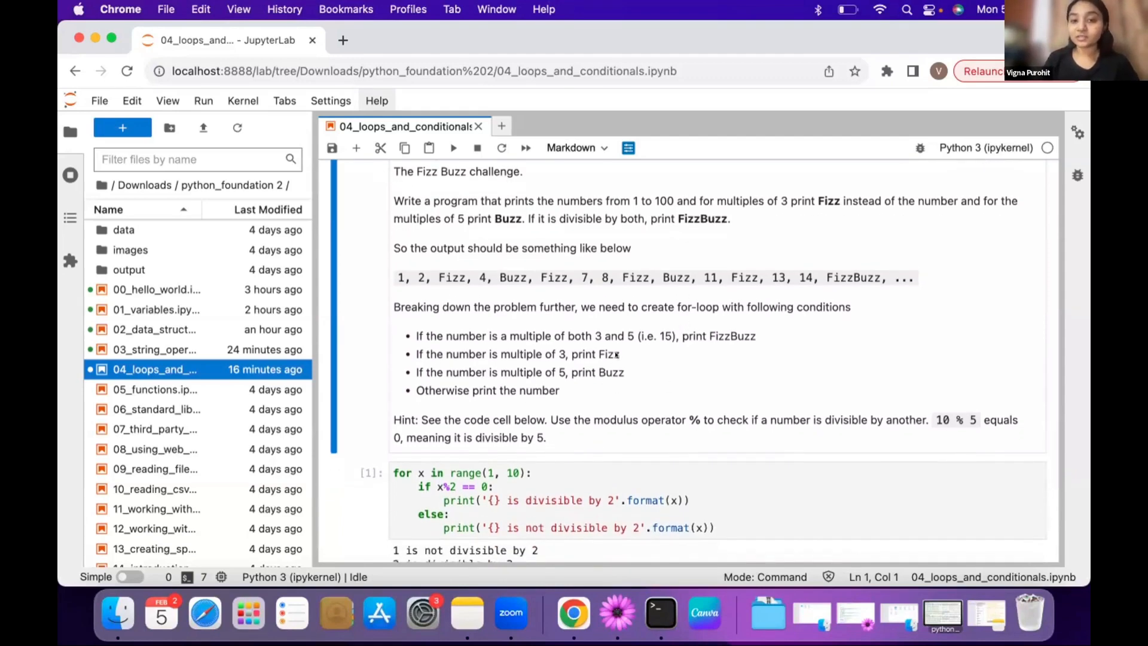
mouse_move(618, 374)
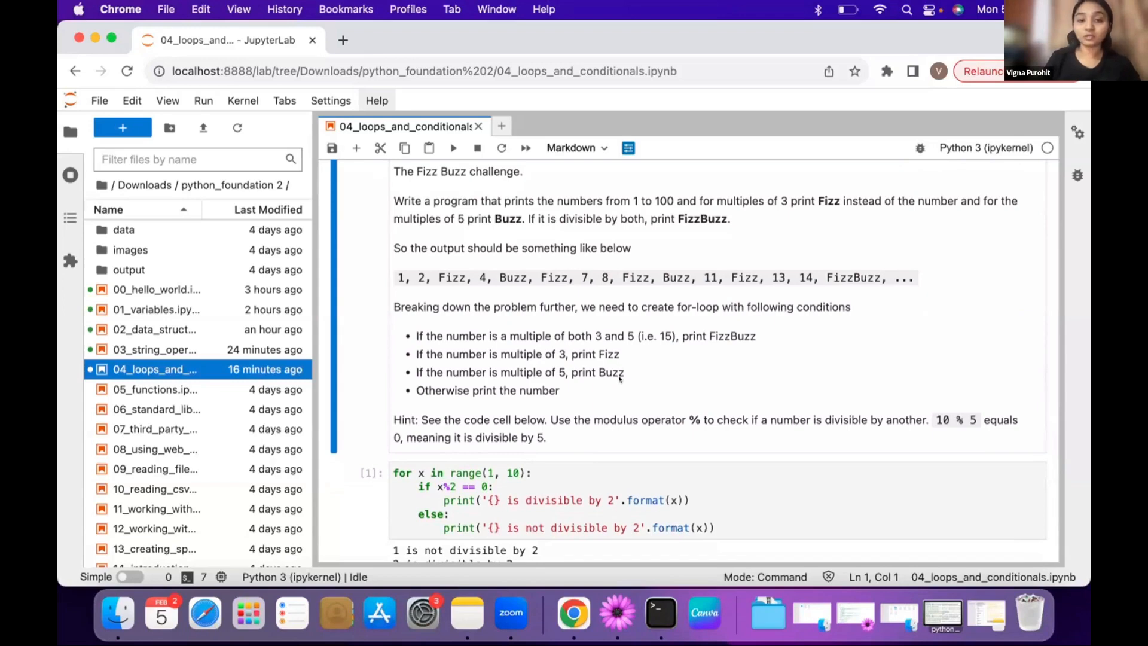
scroll("down", 3)
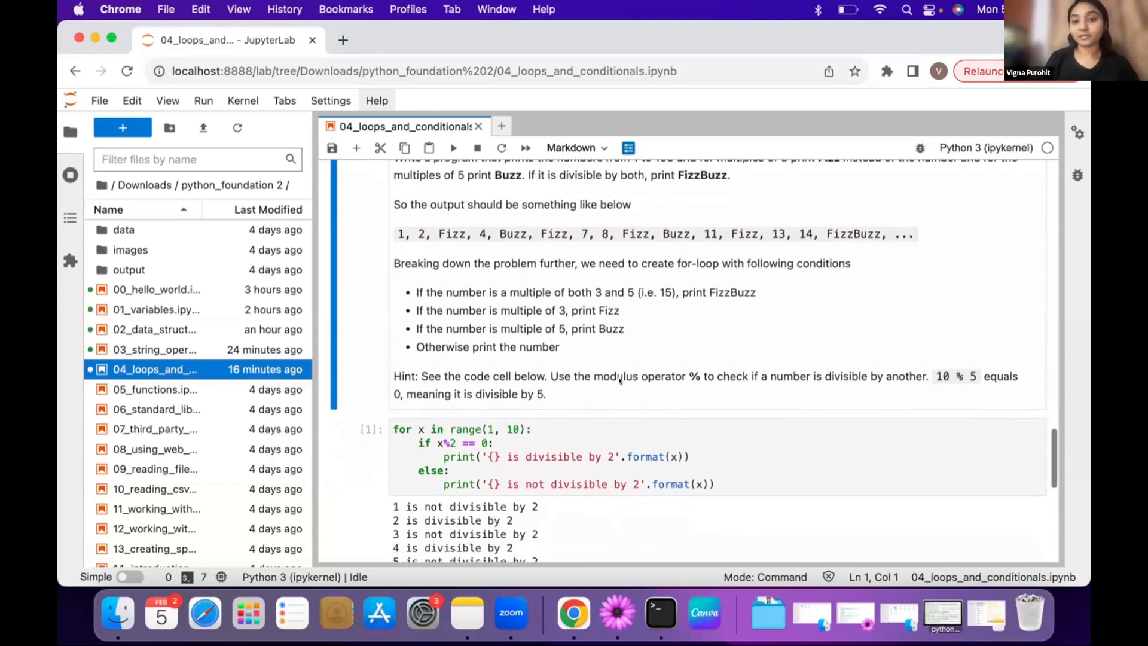
mouse_move(644, 367)
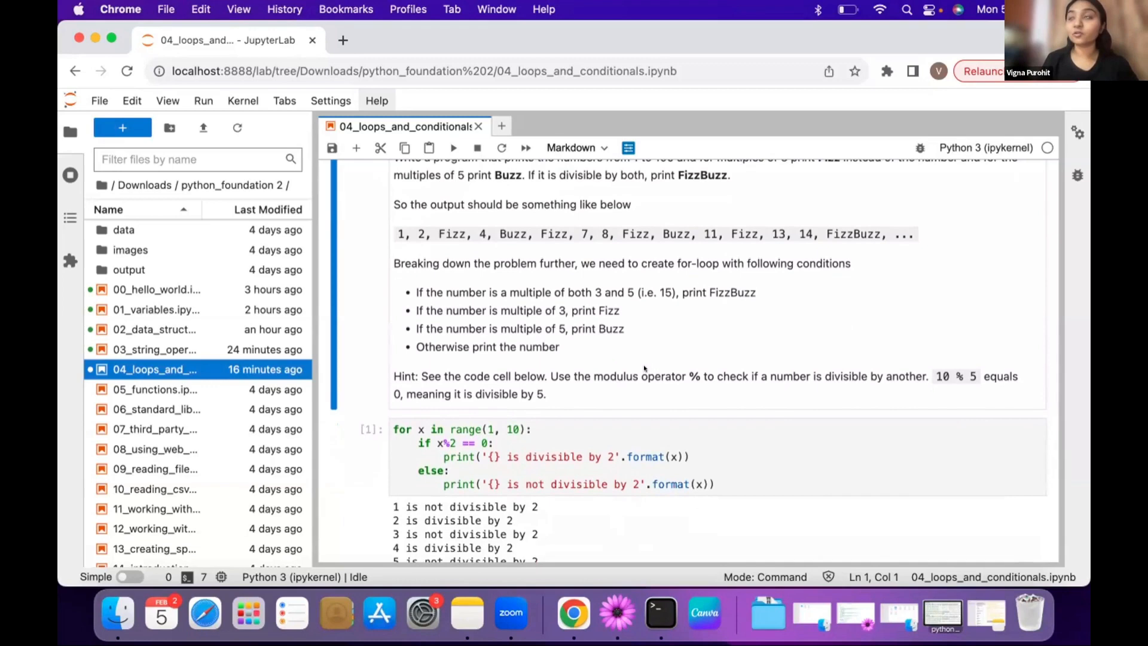
scroll("down", 3)
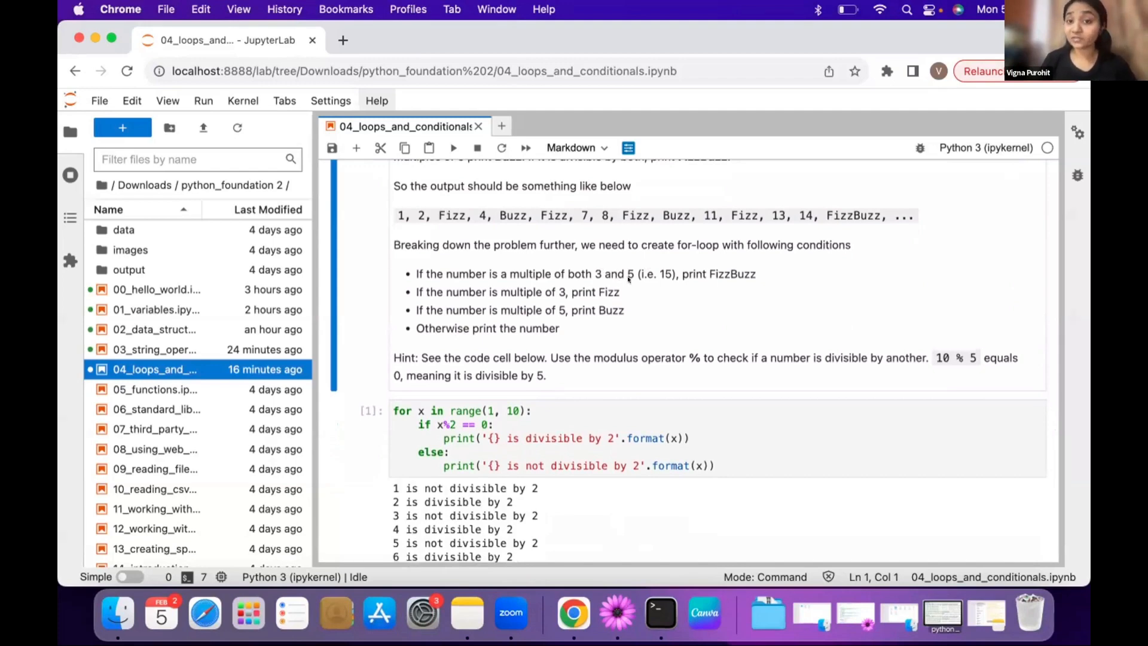
mouse_move(721, 280)
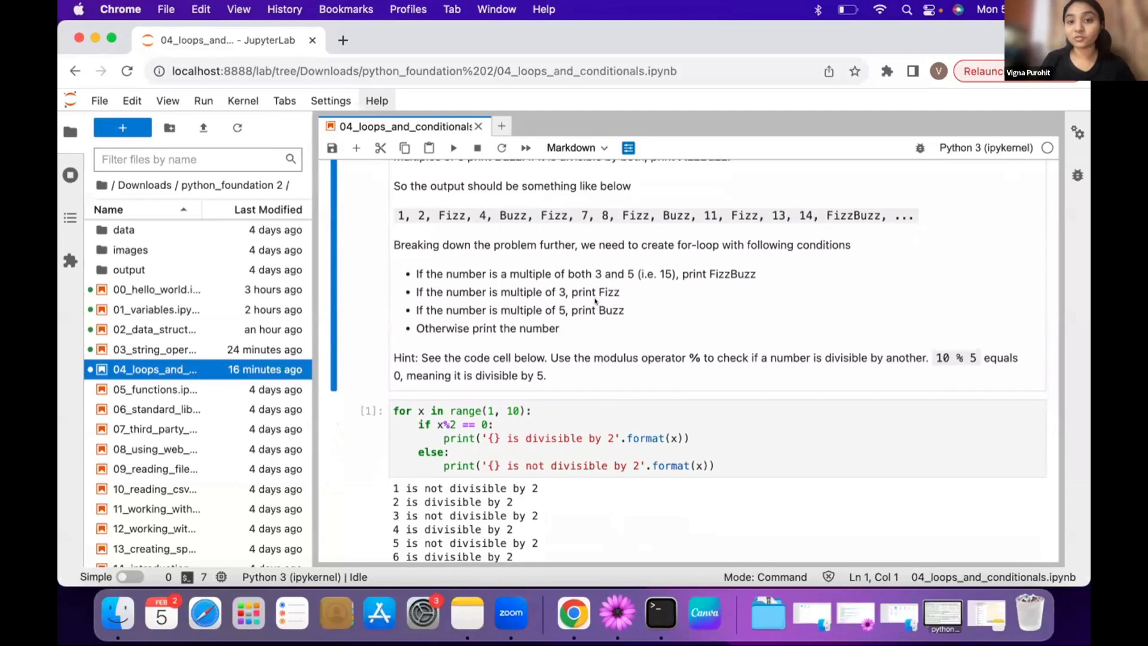
mouse_move(562, 313)
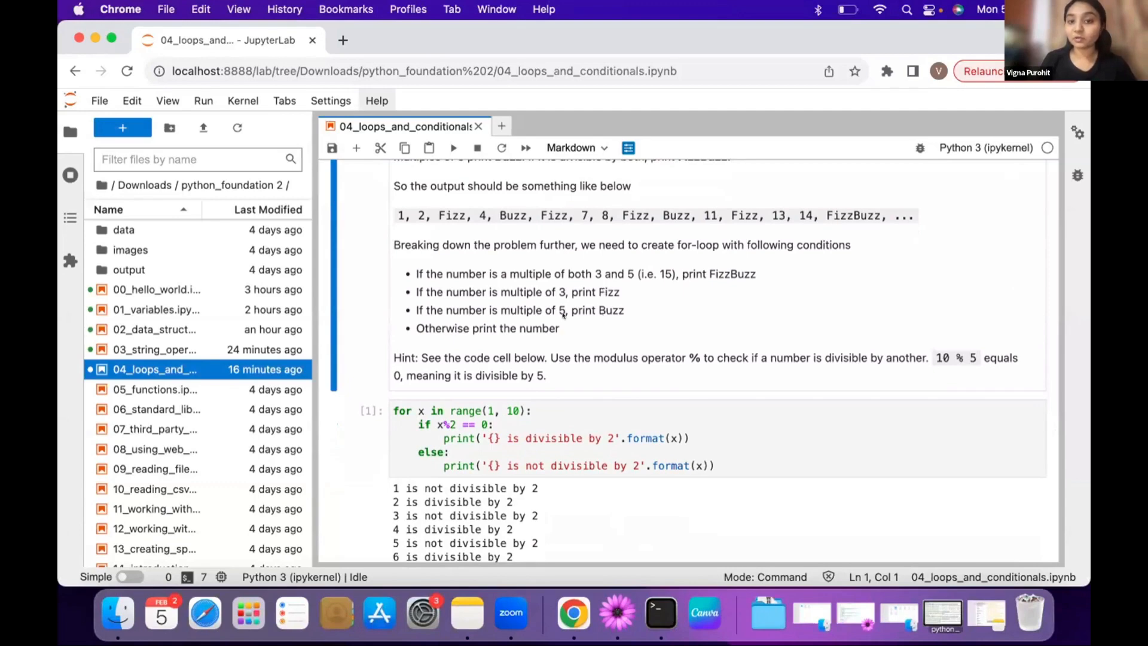
mouse_move(603, 328)
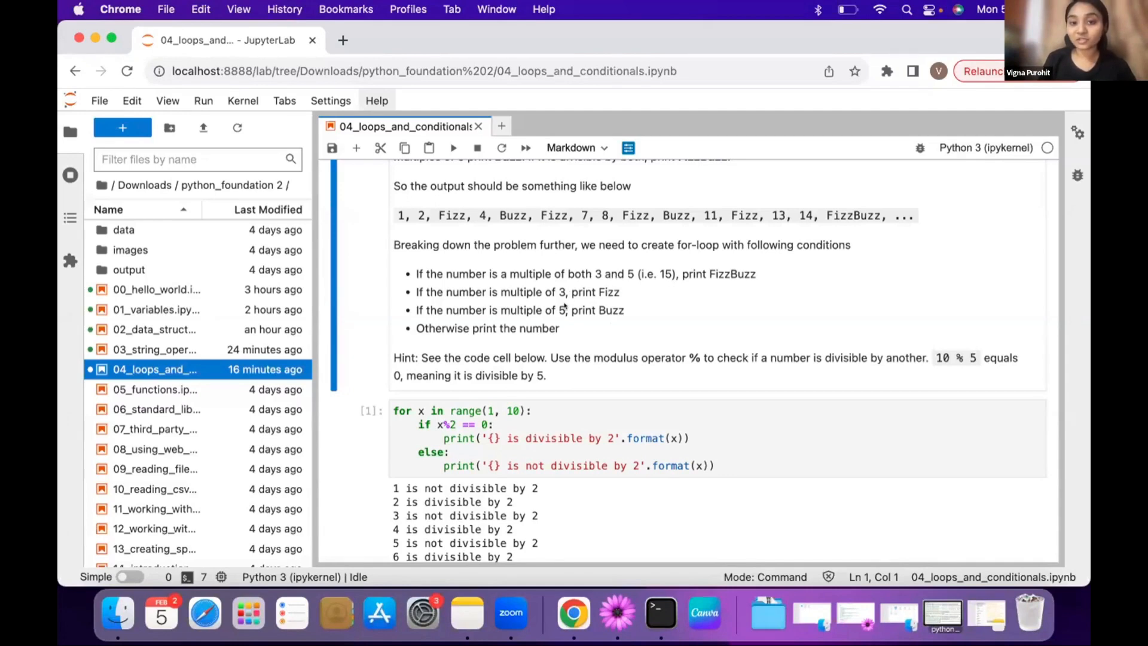
mouse_move(604, 325)
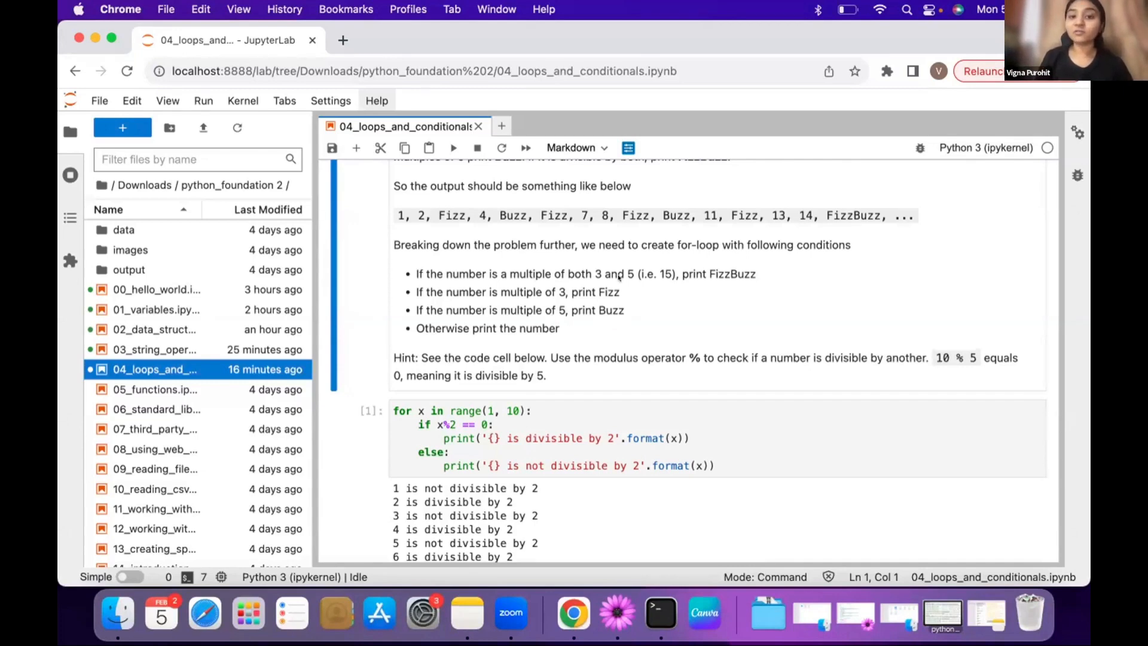
mouse_move(644, 304)
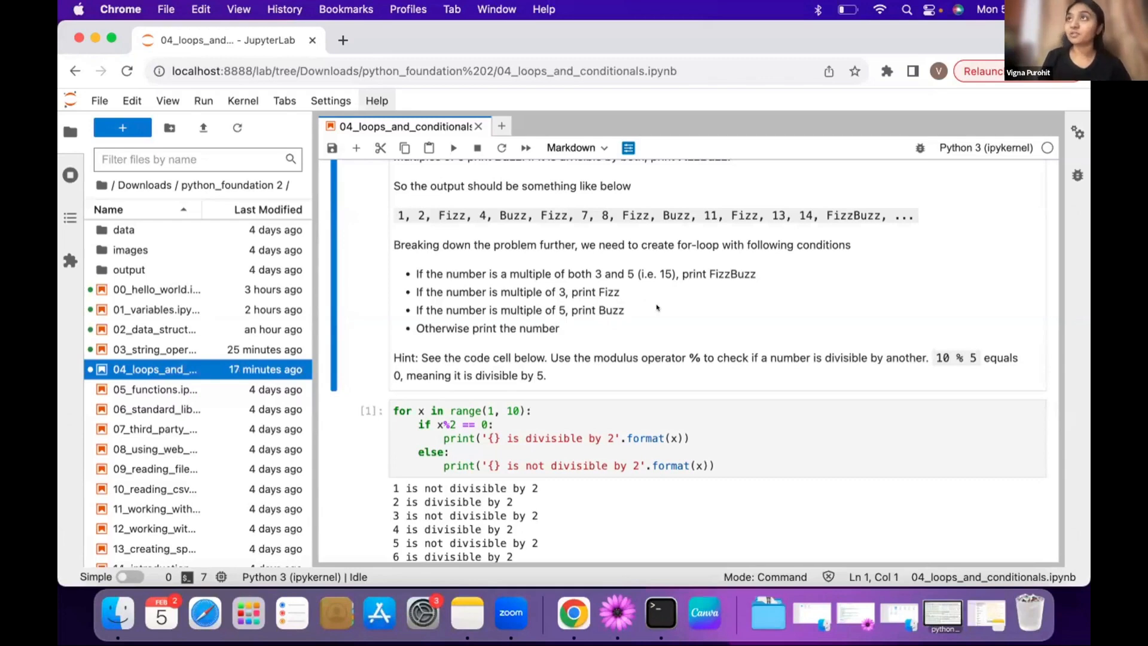
mouse_move(582, 331)
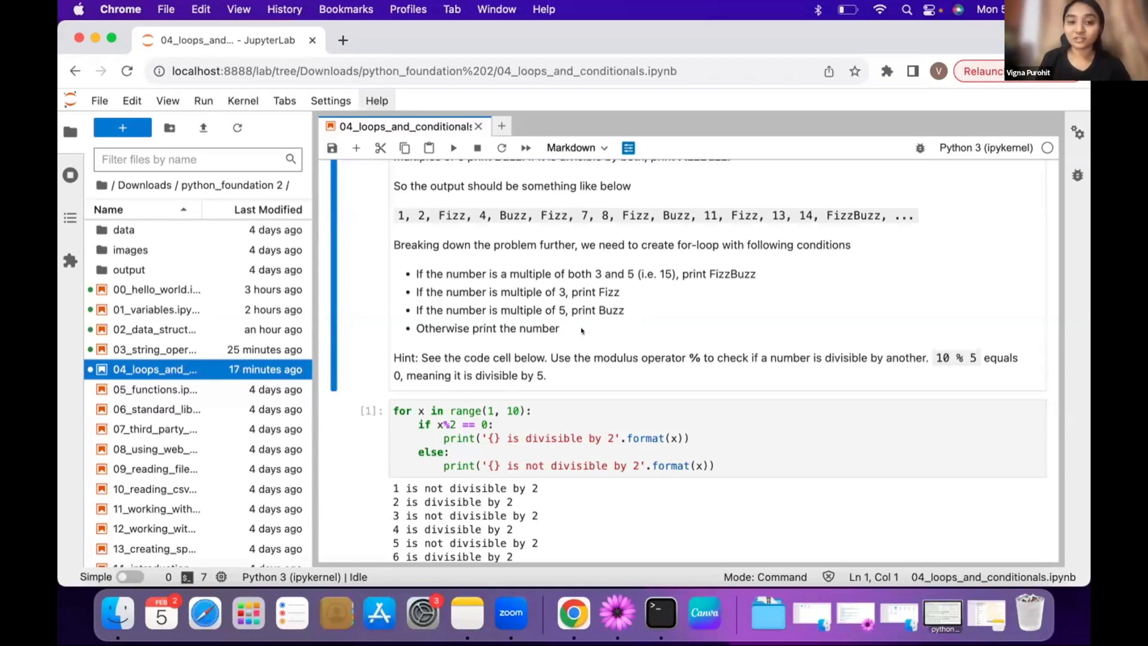
scroll("down", 3)
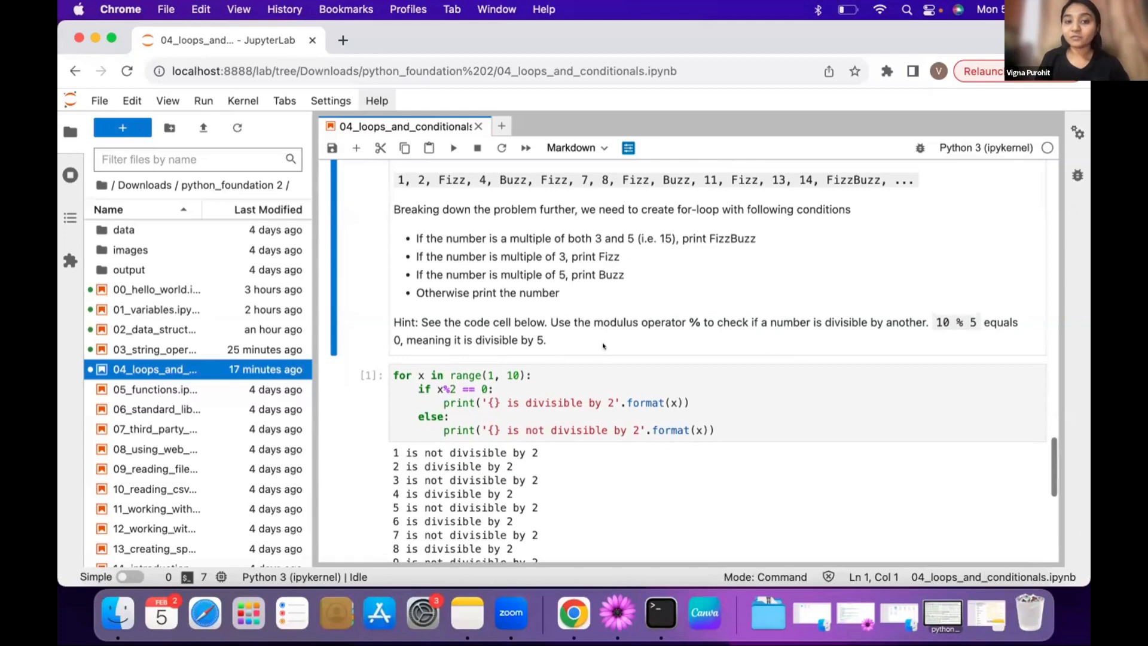
mouse_move(618, 327)
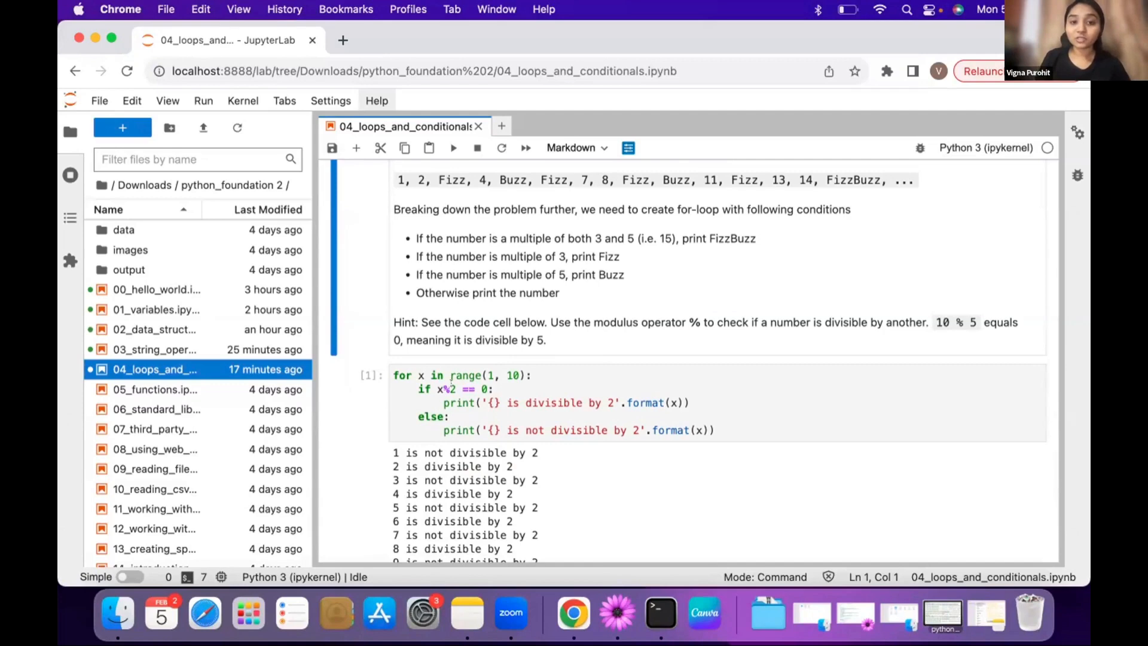
left_click(446, 389)
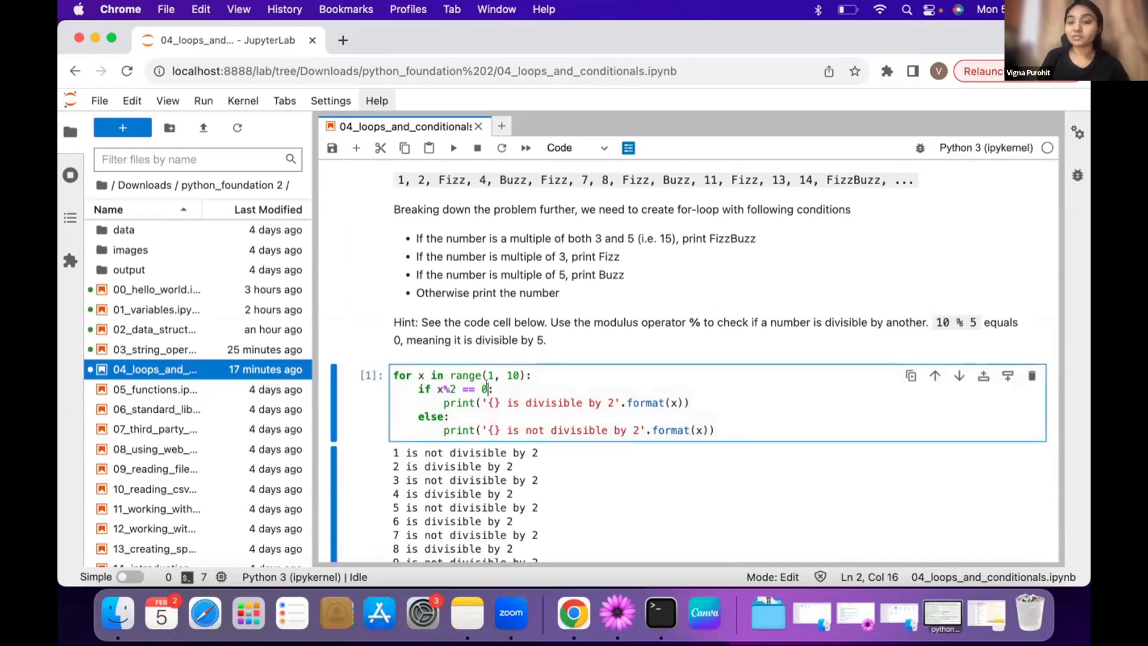
left_click(454, 389)
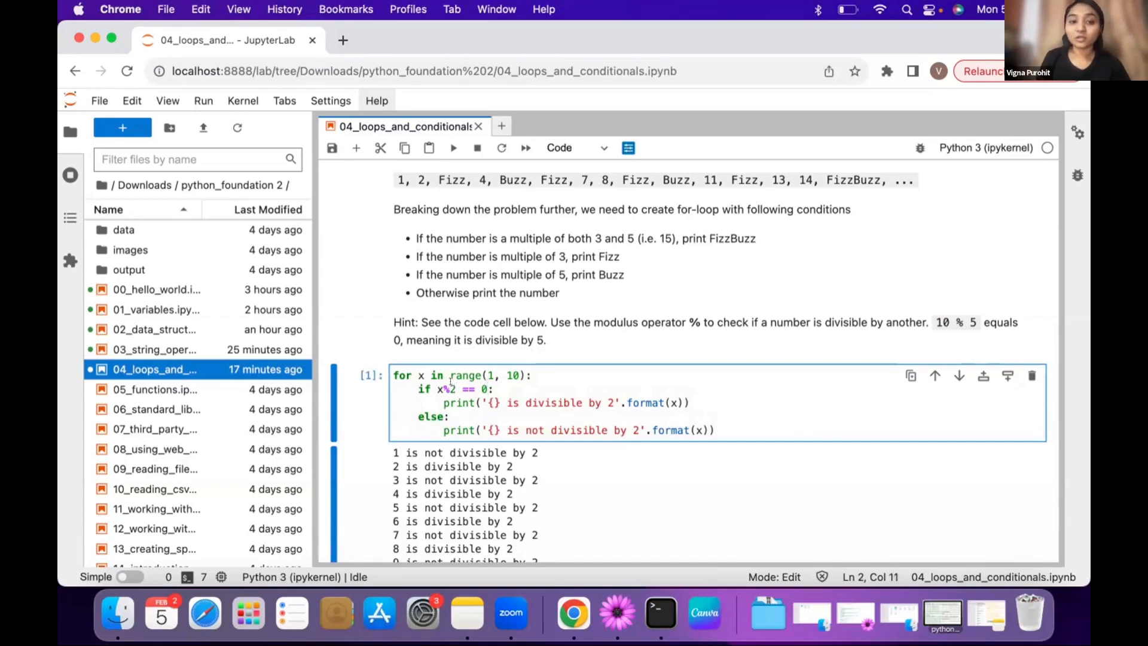
scroll("down", 3)
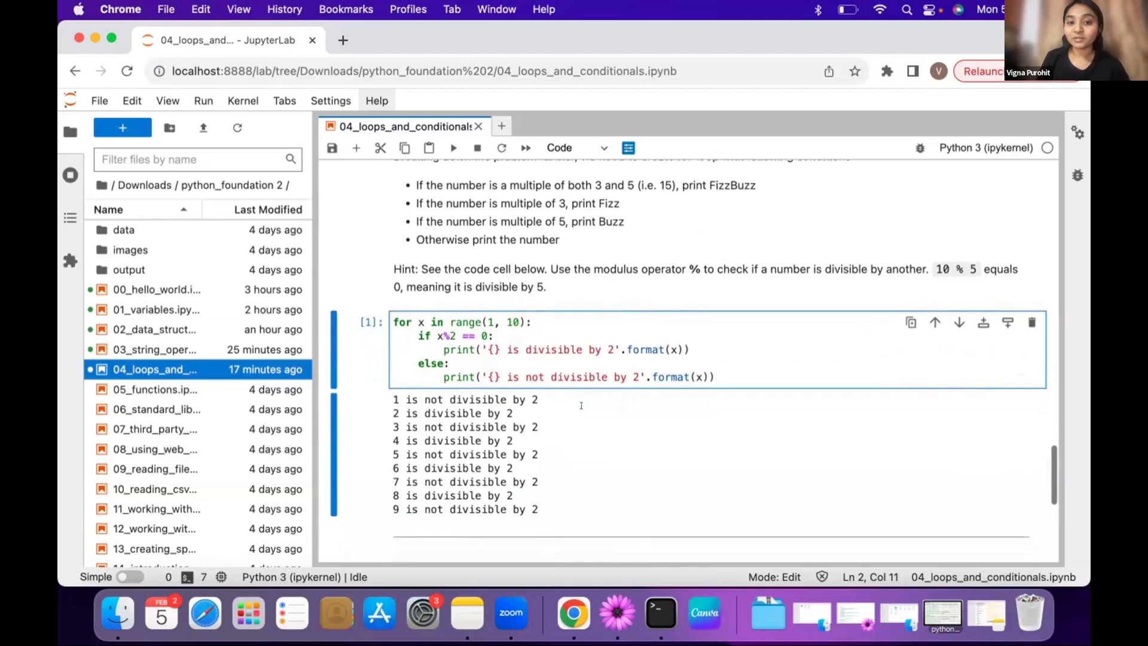
scroll("up", 3)
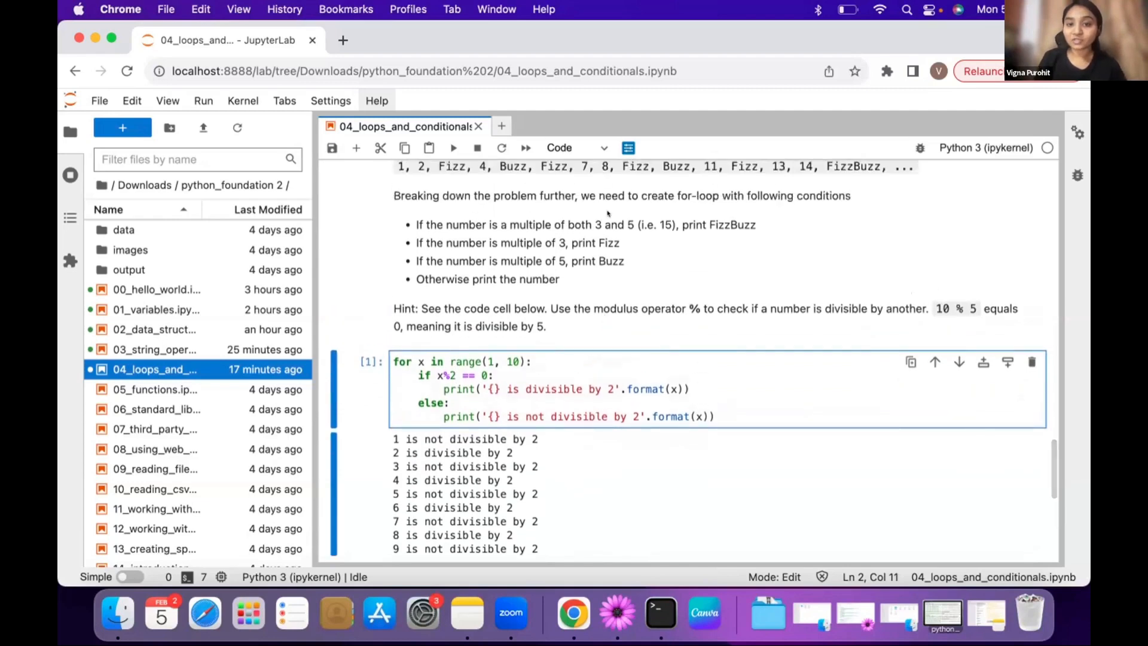
mouse_move(639, 279)
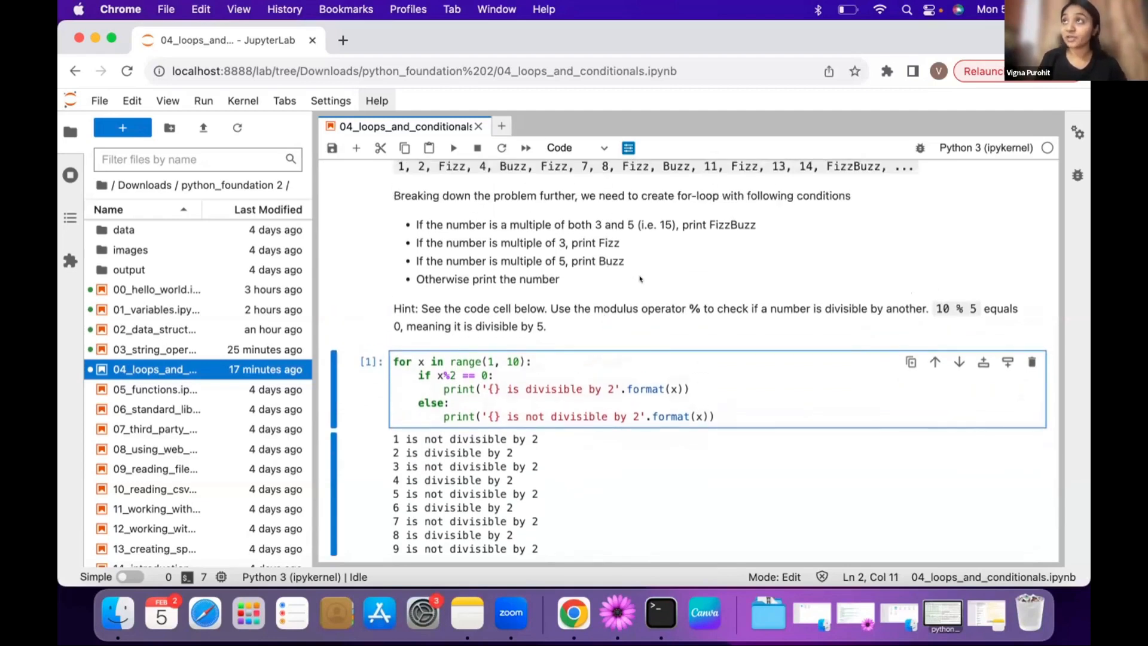
scroll("up", 3)
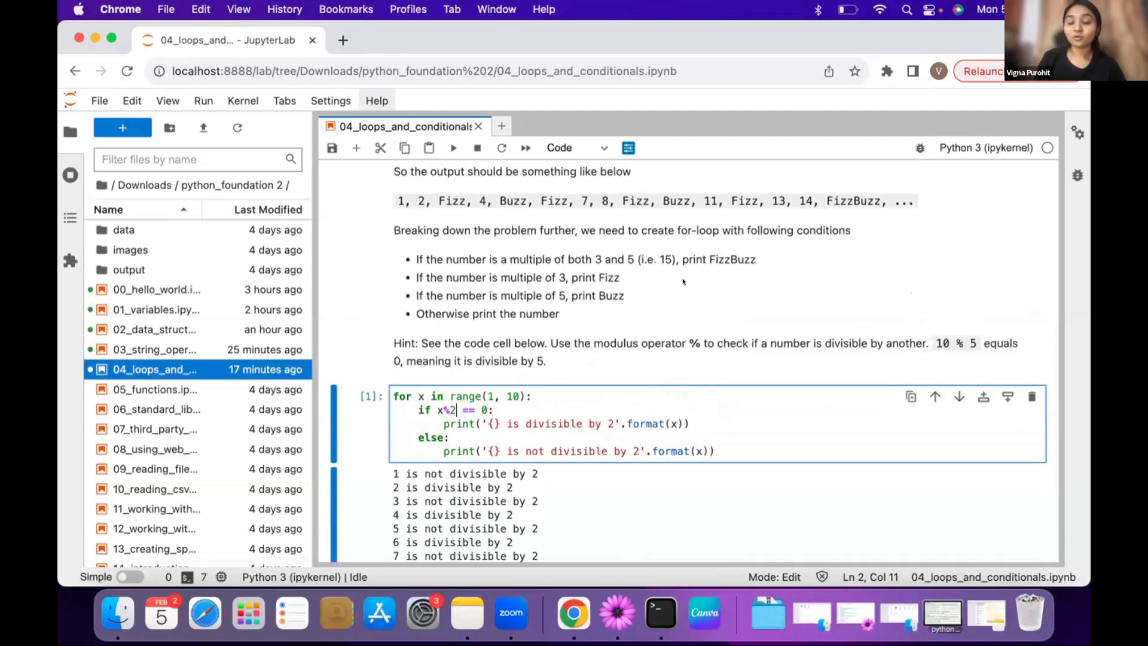
mouse_move(435, 407)
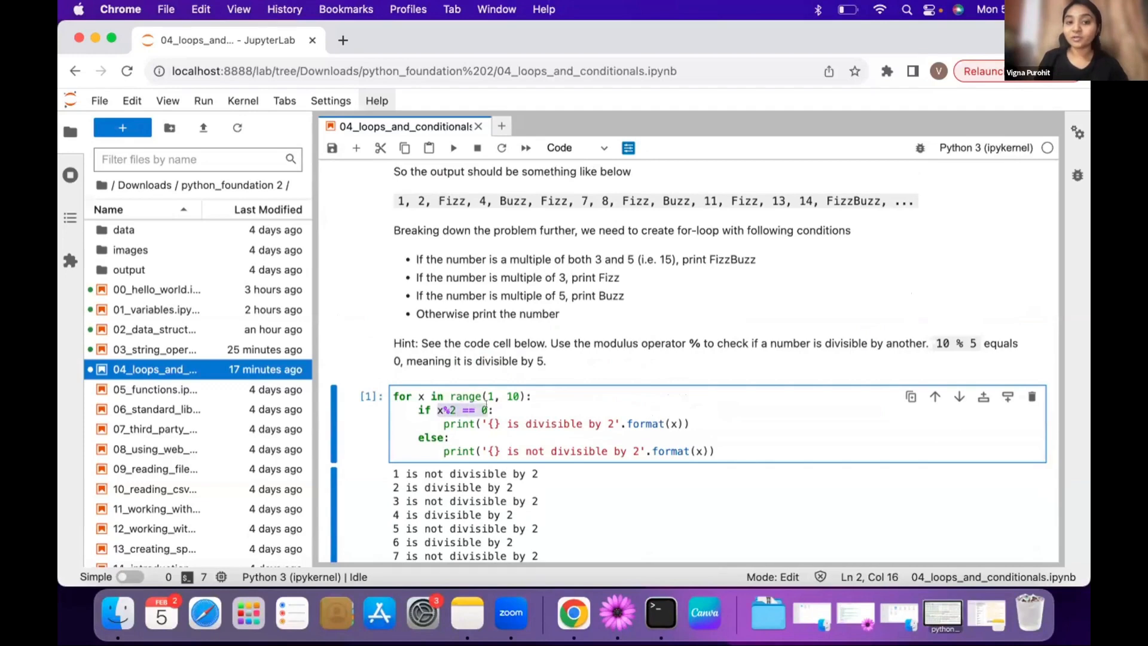
left_click(539, 410)
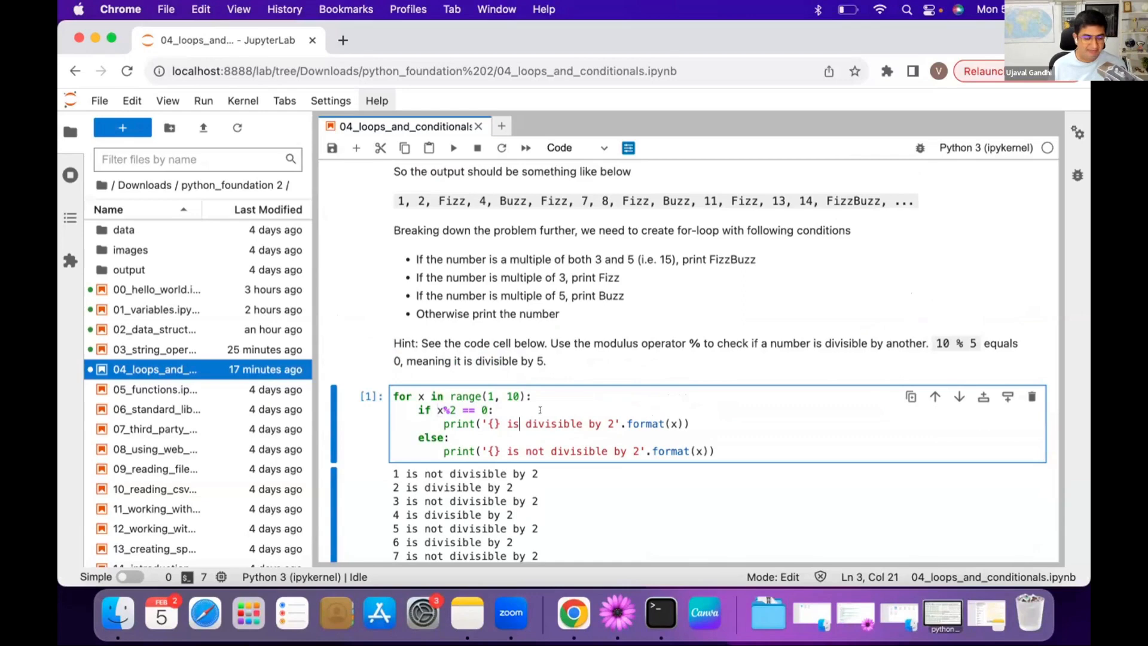
mouse_move(913, 300)
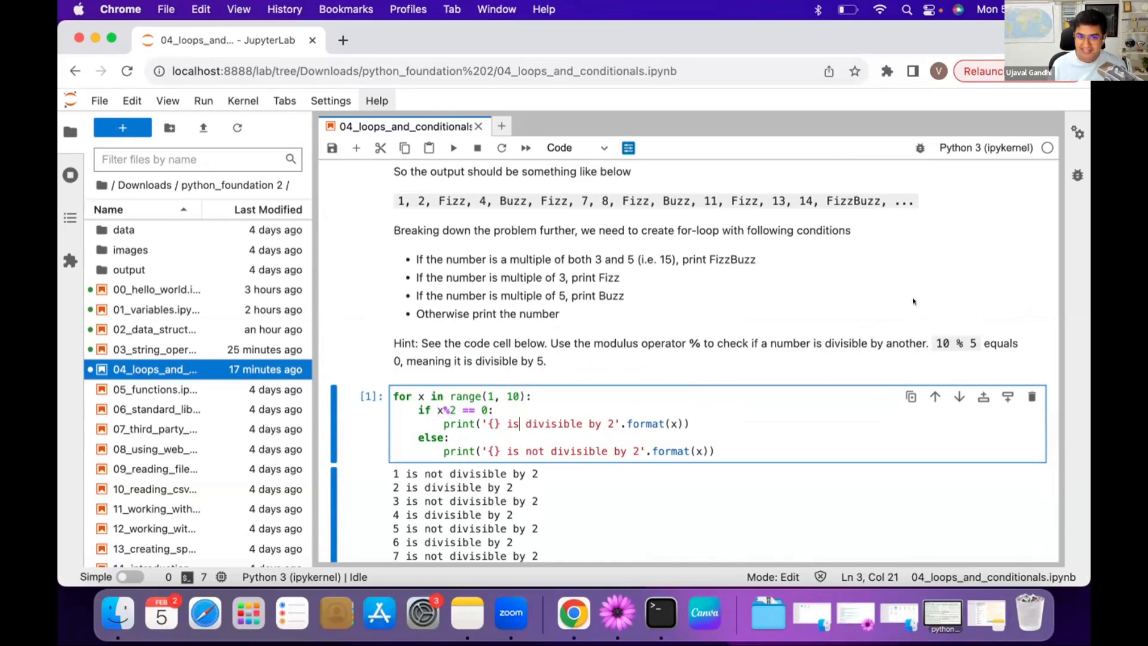